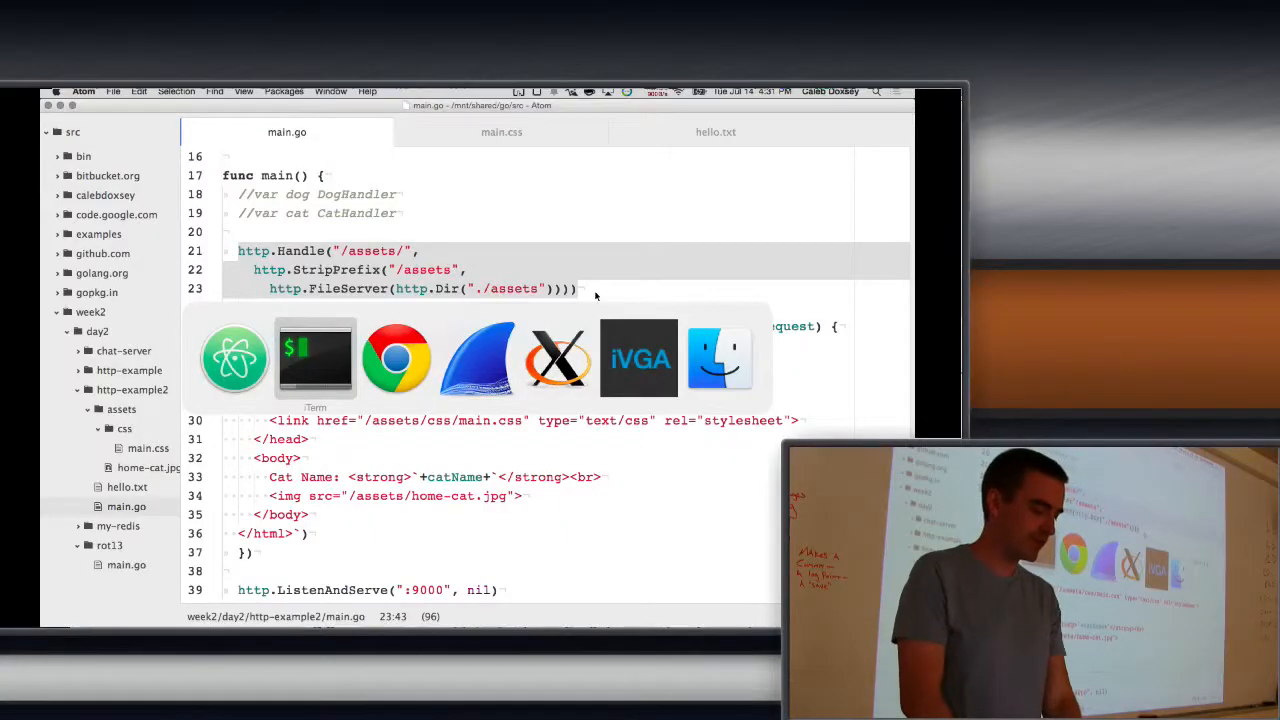
- Bring the Google Docs course outline forward at section 27, Serving Files
left_click(396, 358)
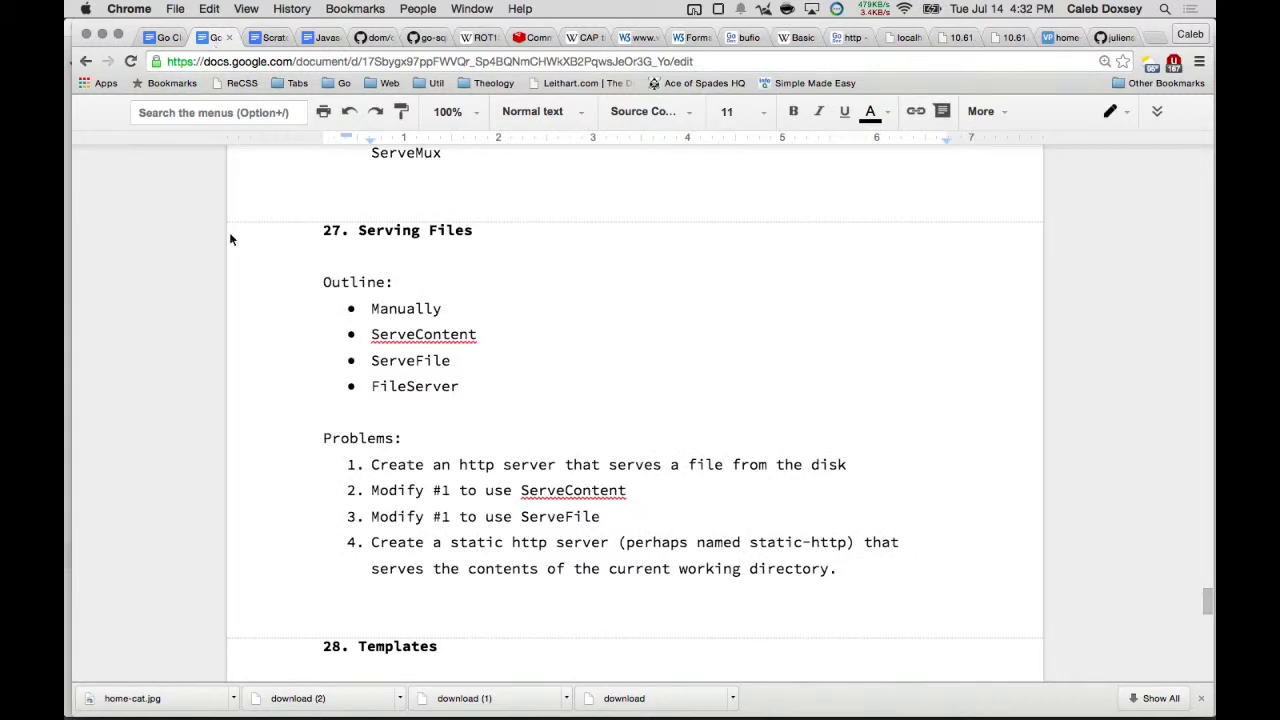
mouse_move(388, 548)
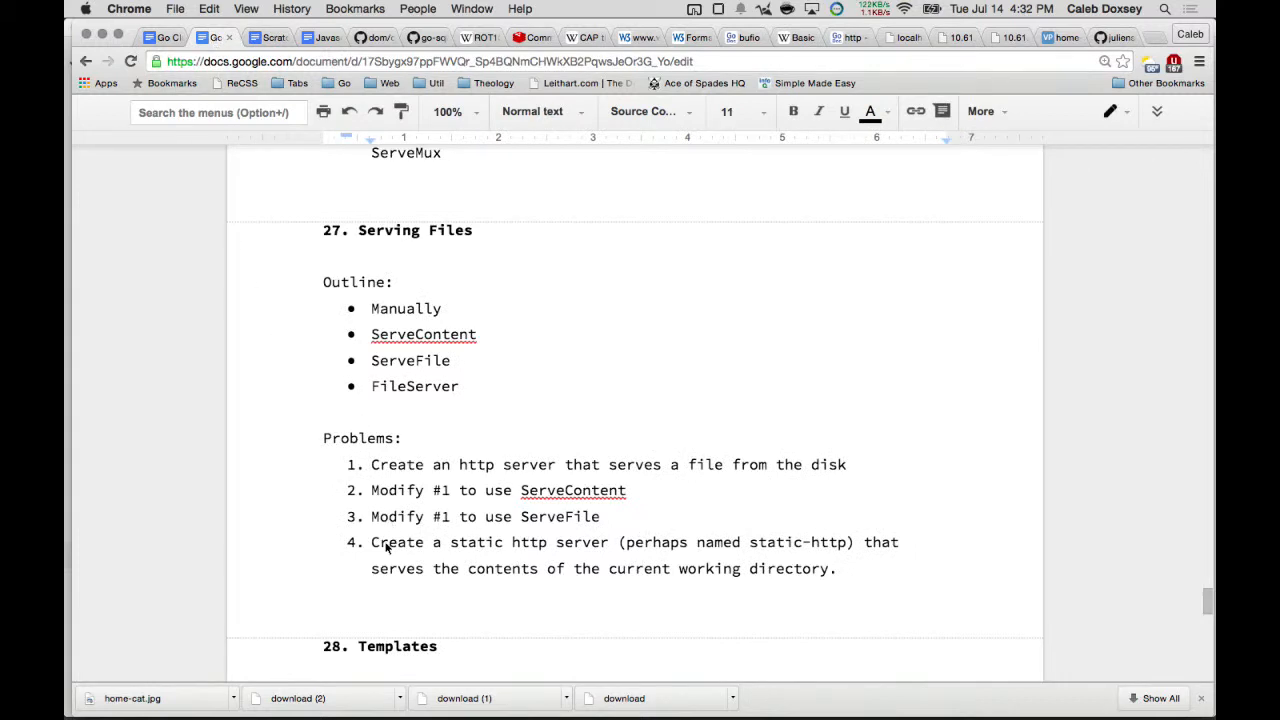
- Point out problem 4, building a static http server, in the Serving Files list
left_click(372, 542)
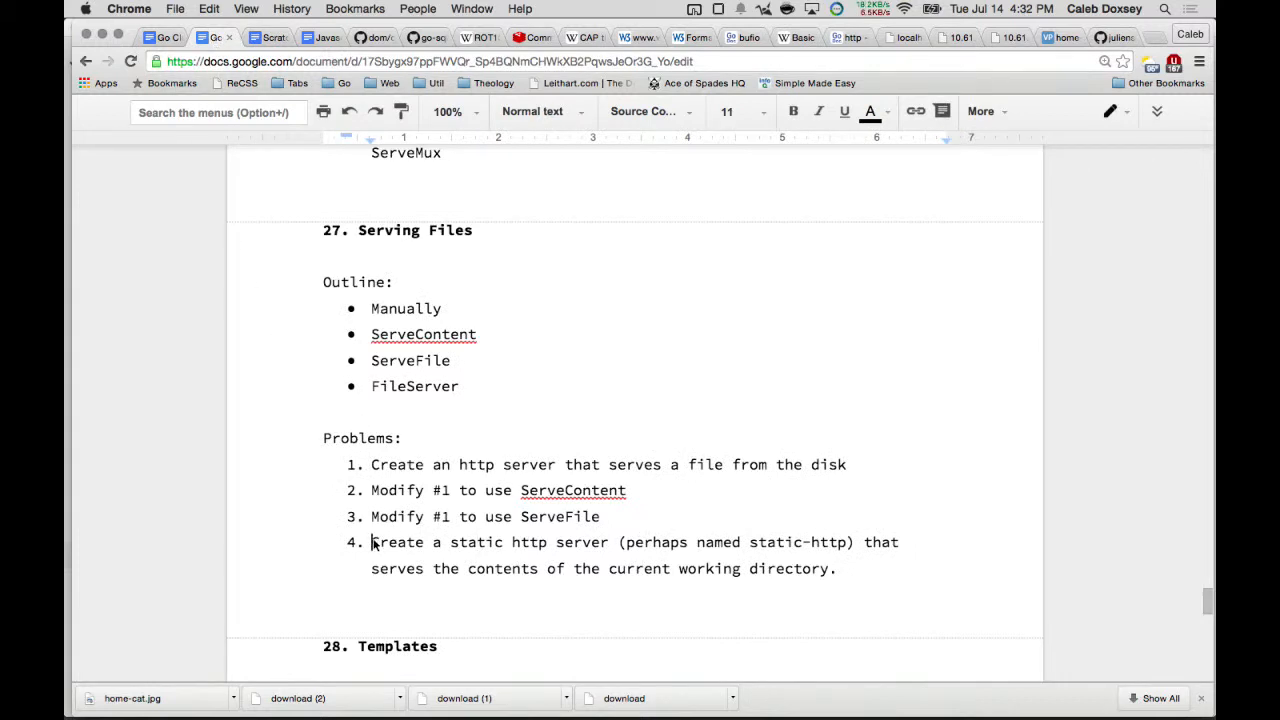
mouse_move(576, 548)
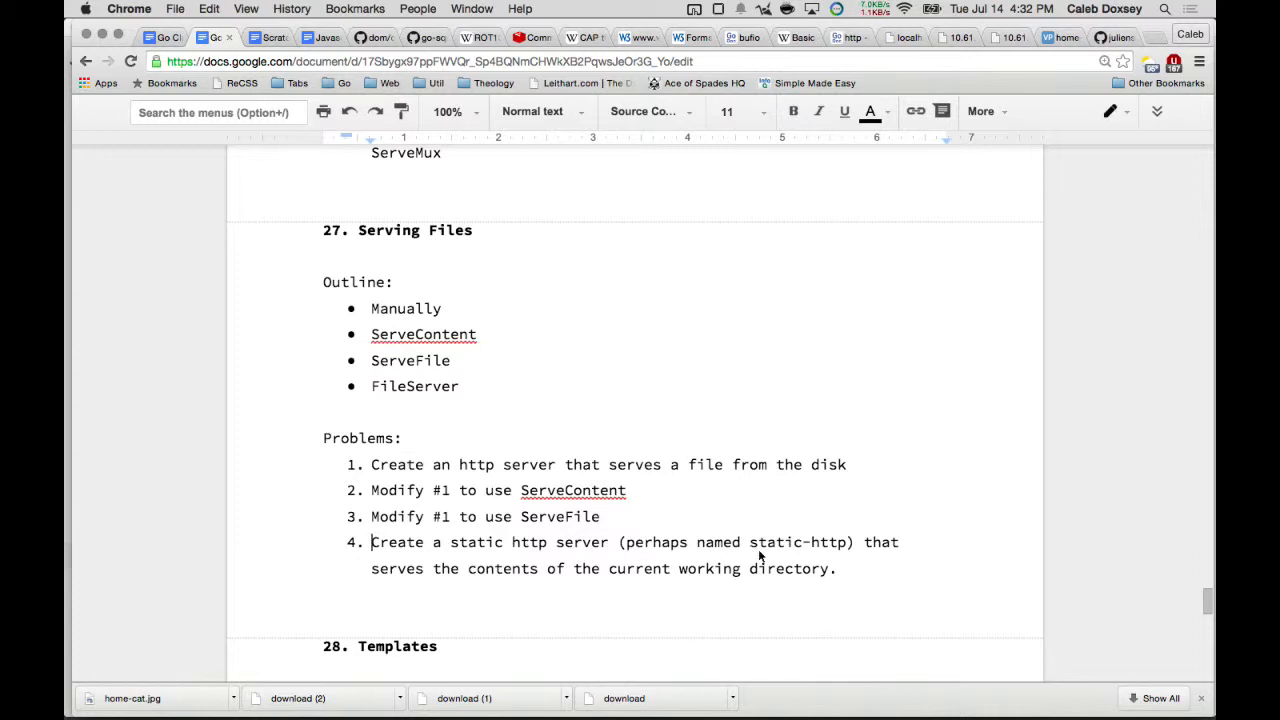
mouse_move(712, 576)
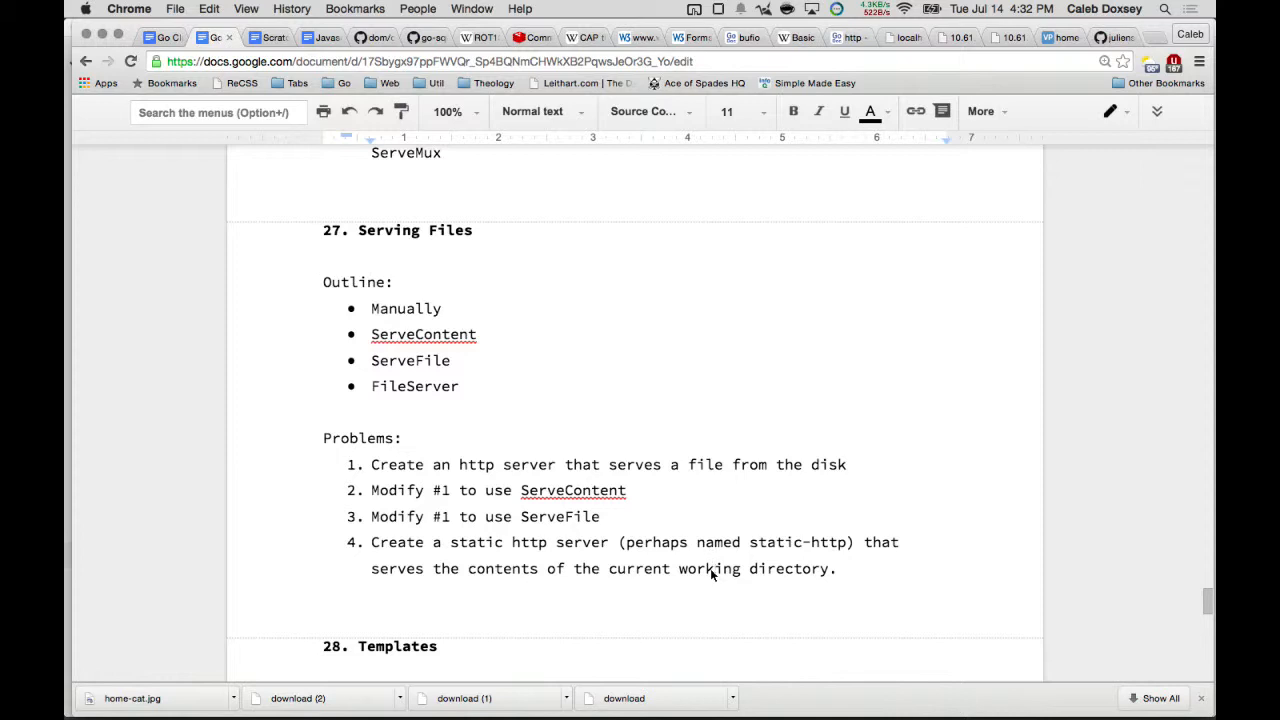
mouse_move(1124, 132)
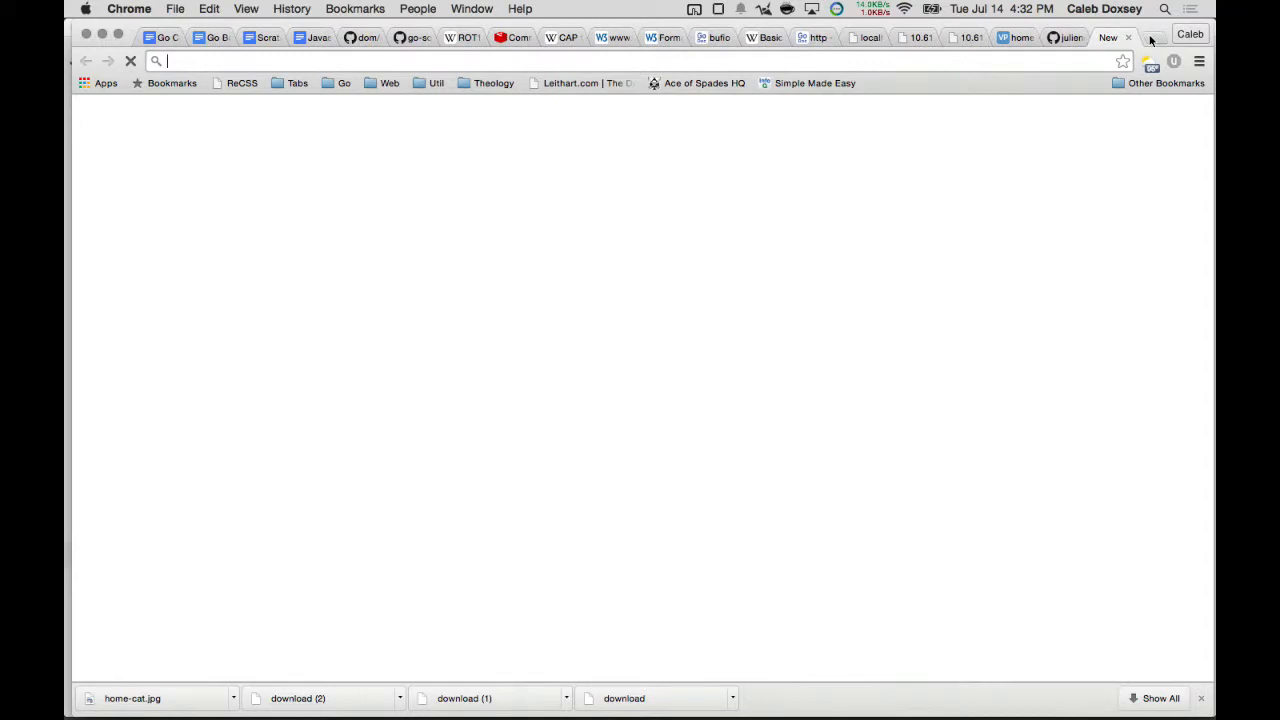
- Search 'python simpleh' and read the Linux Journal one-line SimpleHTTPServer command
type("python simpleh")
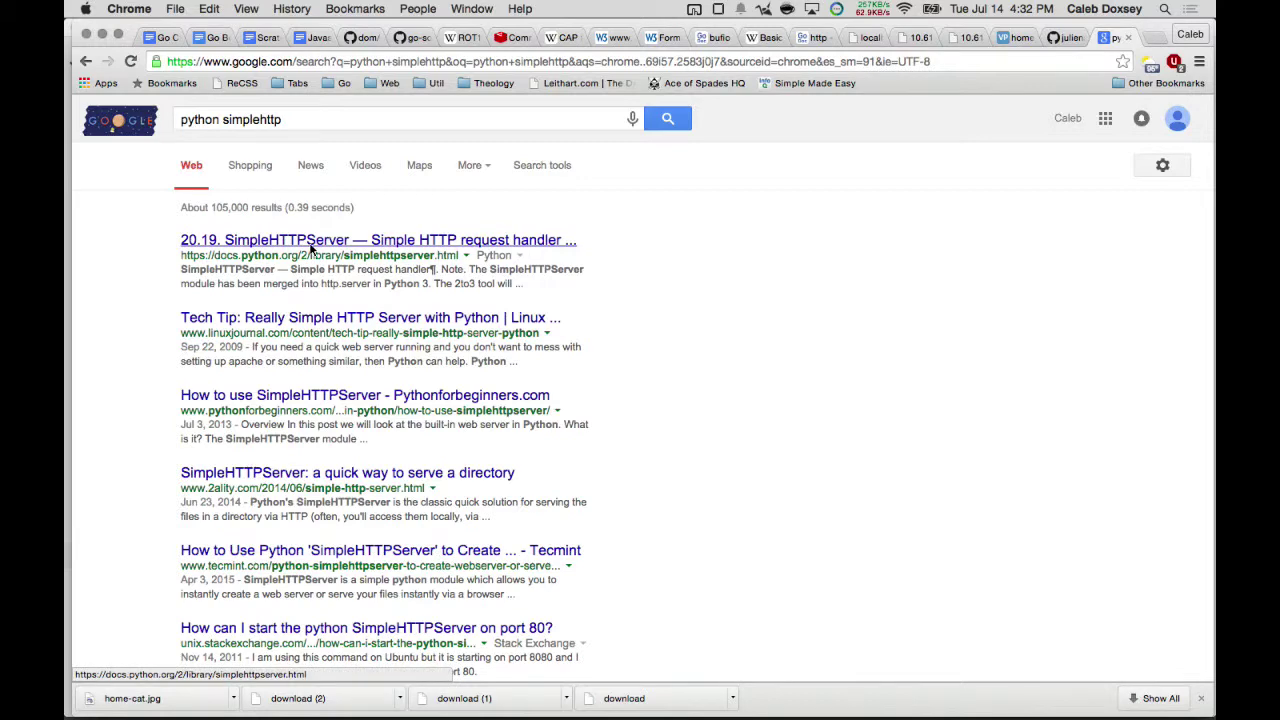
left_click(372, 316)
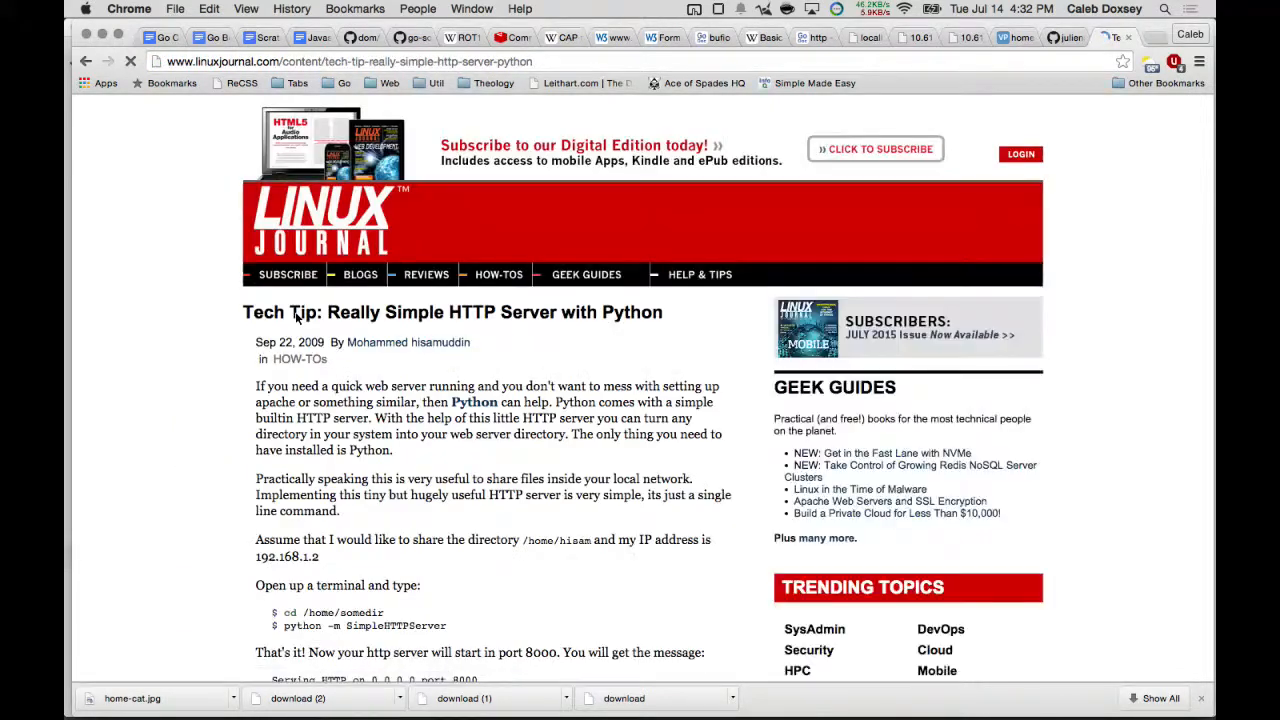
scroll("down", 3)
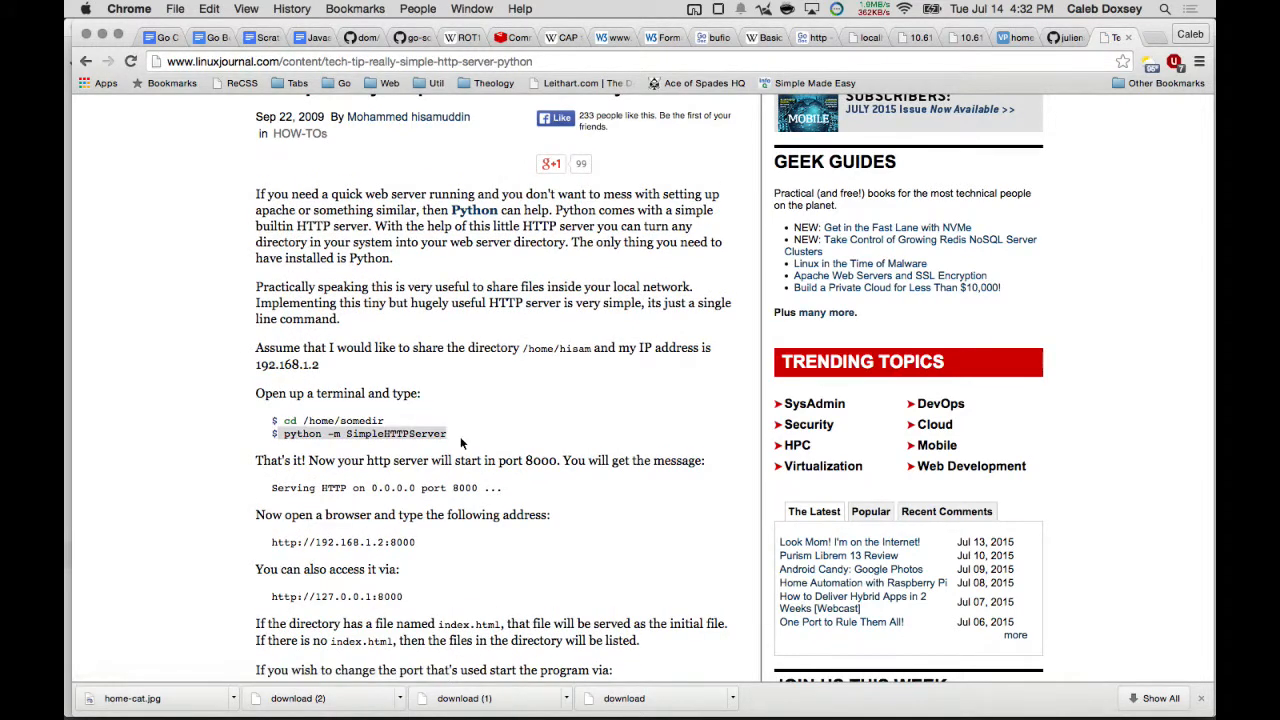
key("cmd+tab")
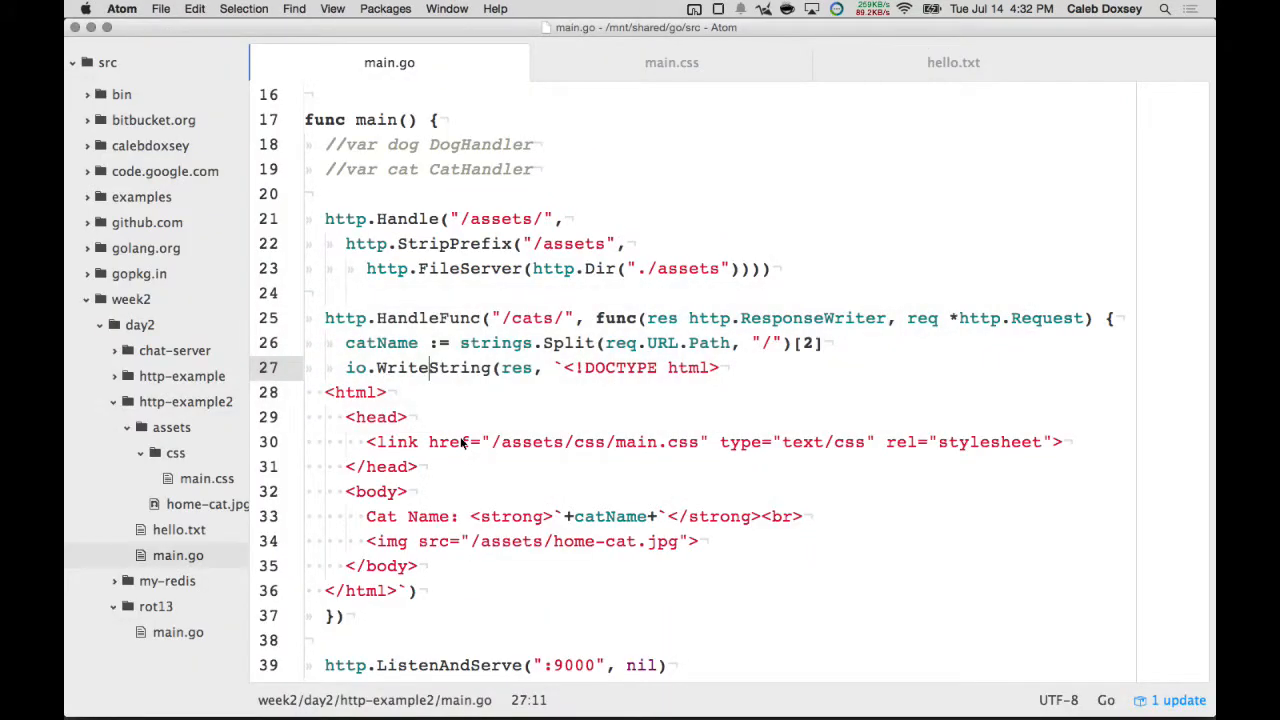
- In iTerm, cd into assets/ and run 'python -m SimpleHTTPServer' on port 8000
key("cmd+tab")
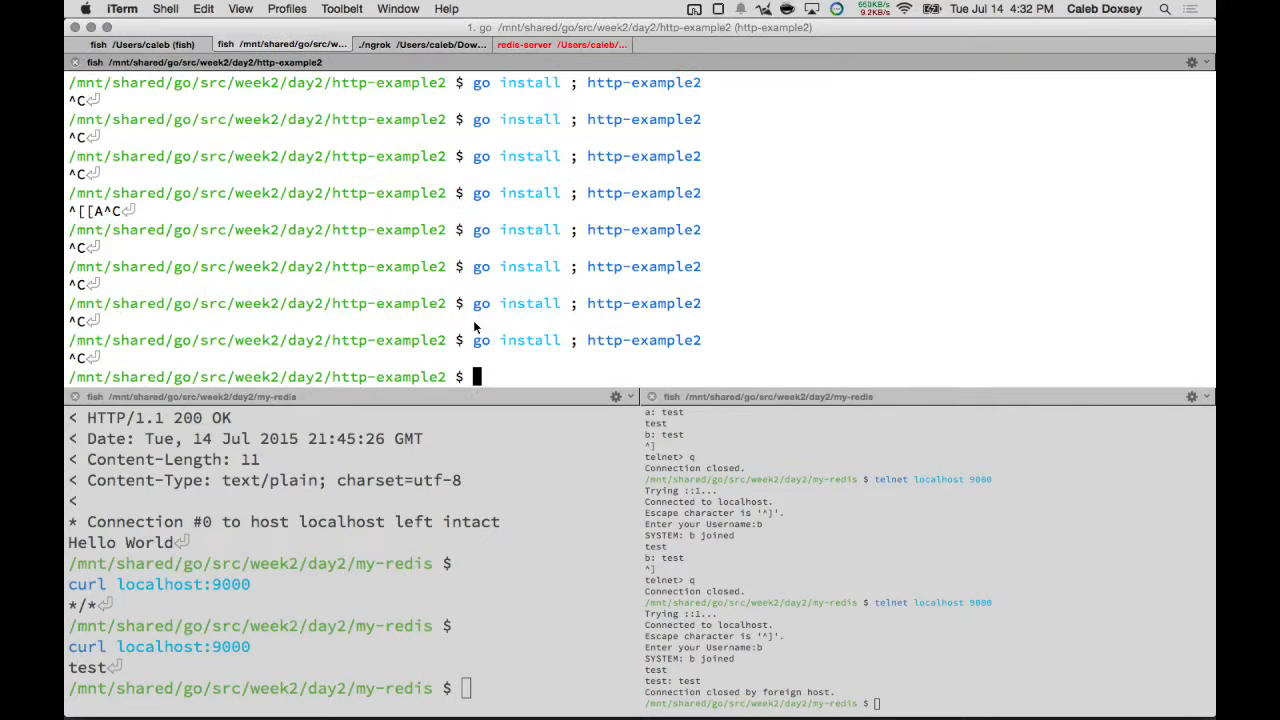
type("cd assets/")
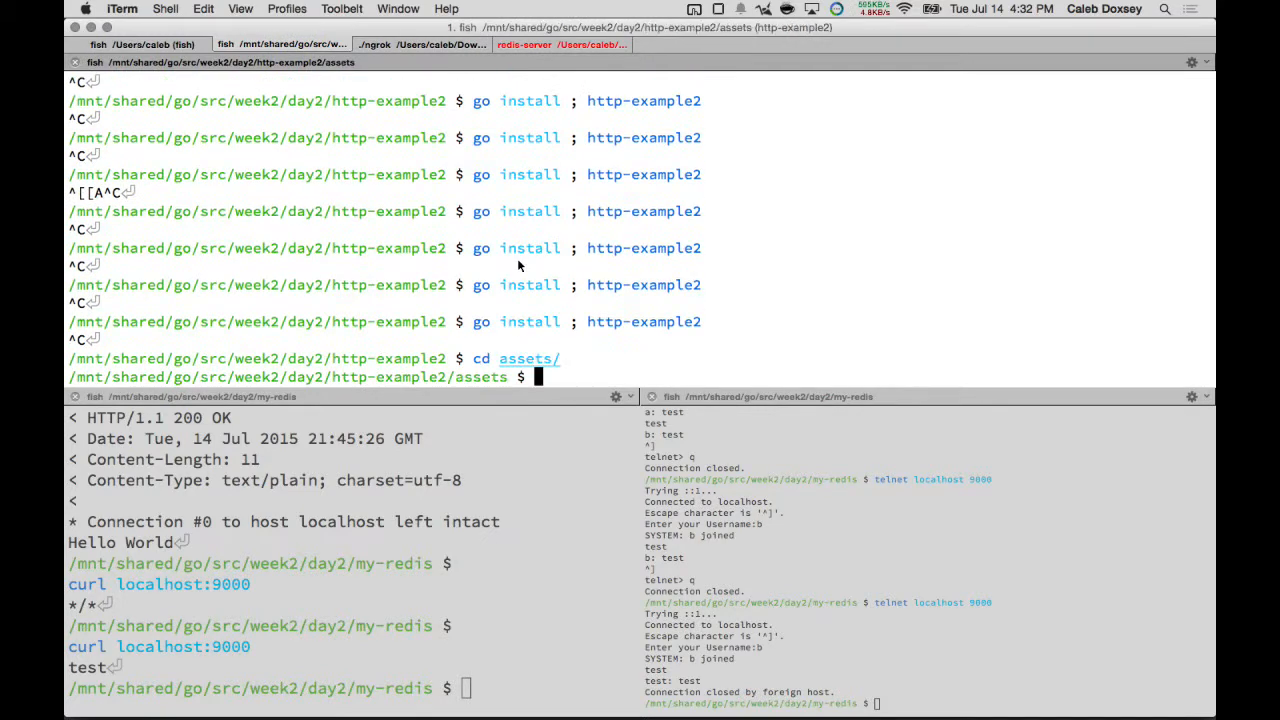
type("python -m SimpleHTTPServer")
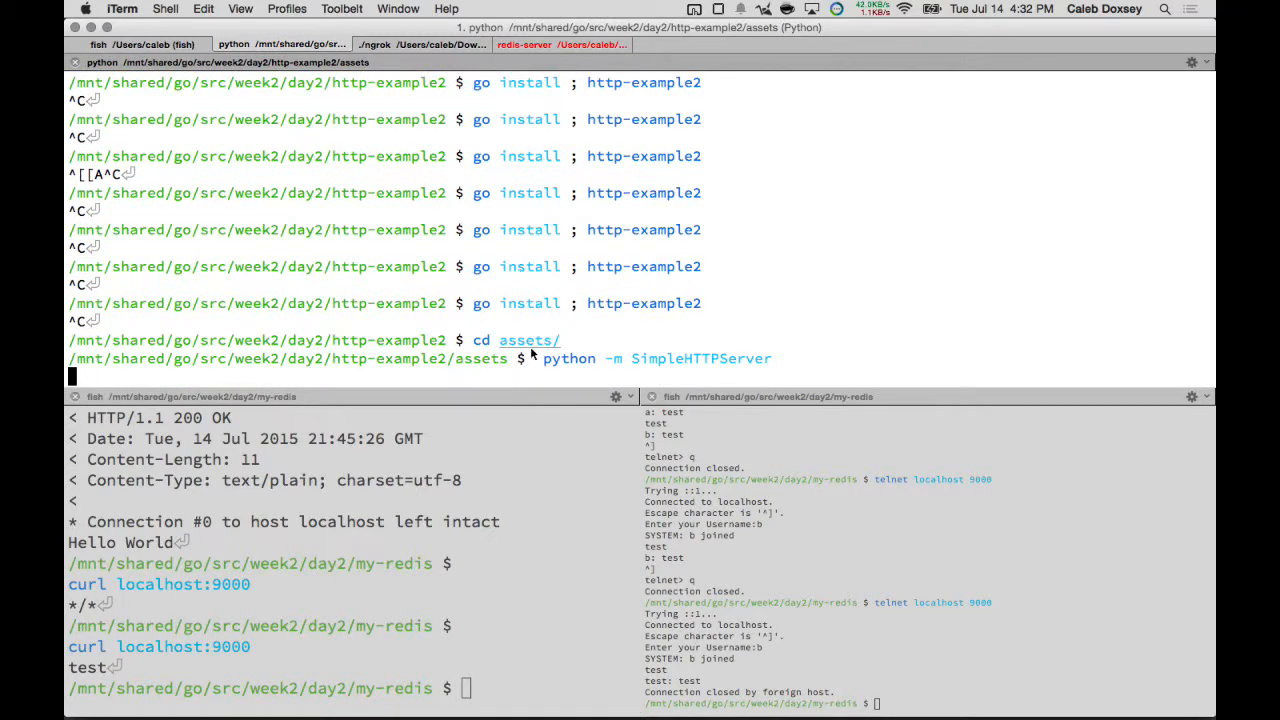
key("cmd+tab")
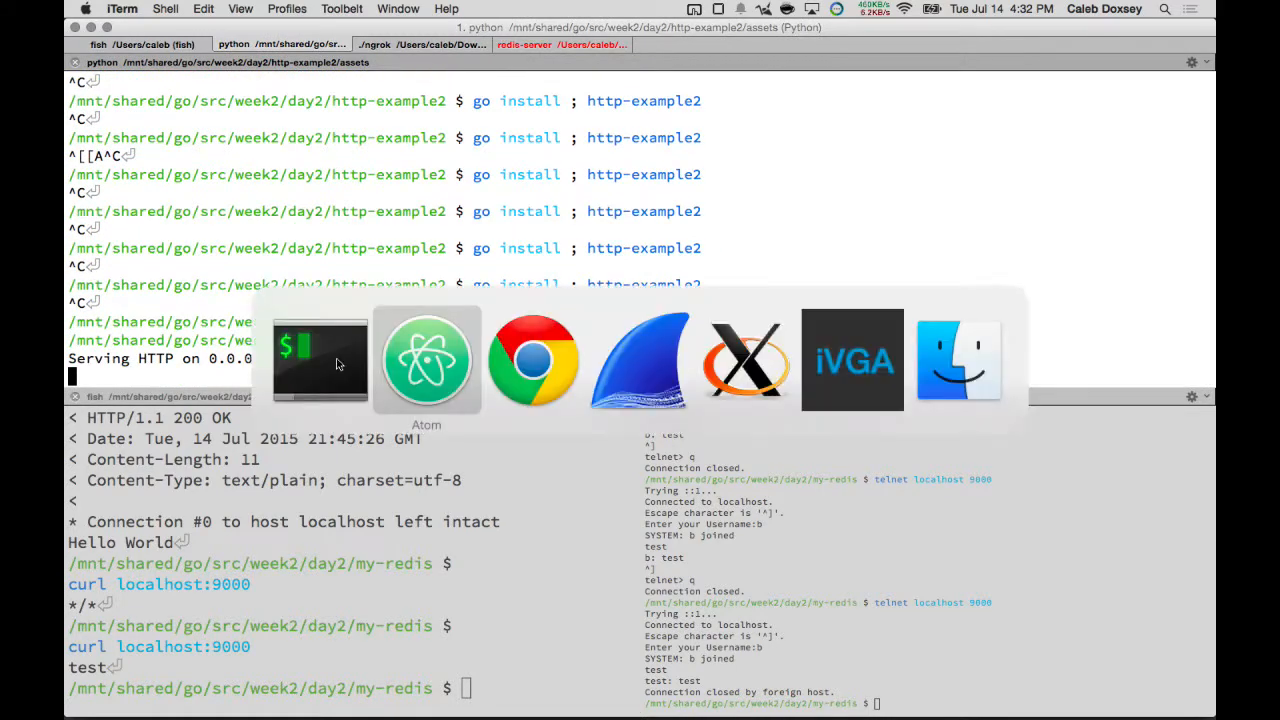
- Load localhost:8000 in Chrome and view home-cat.jpg from the assets listing
left_click(532, 360)
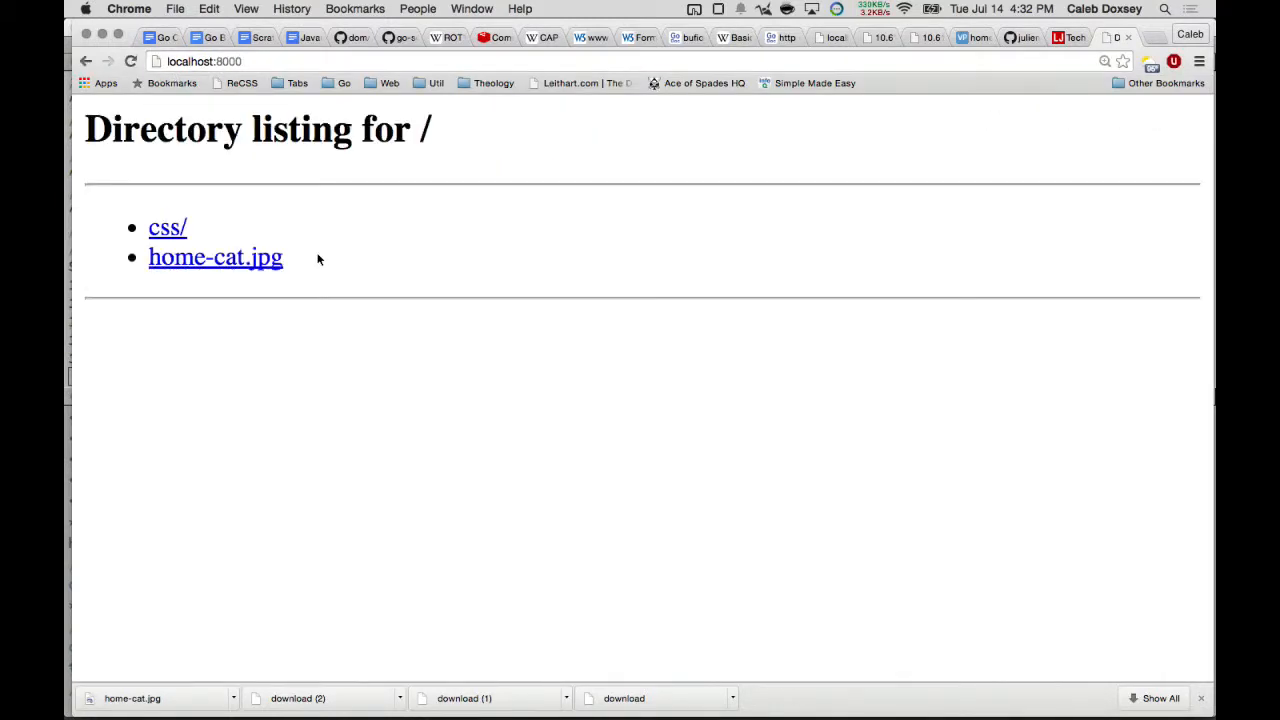
left_click(216, 256)
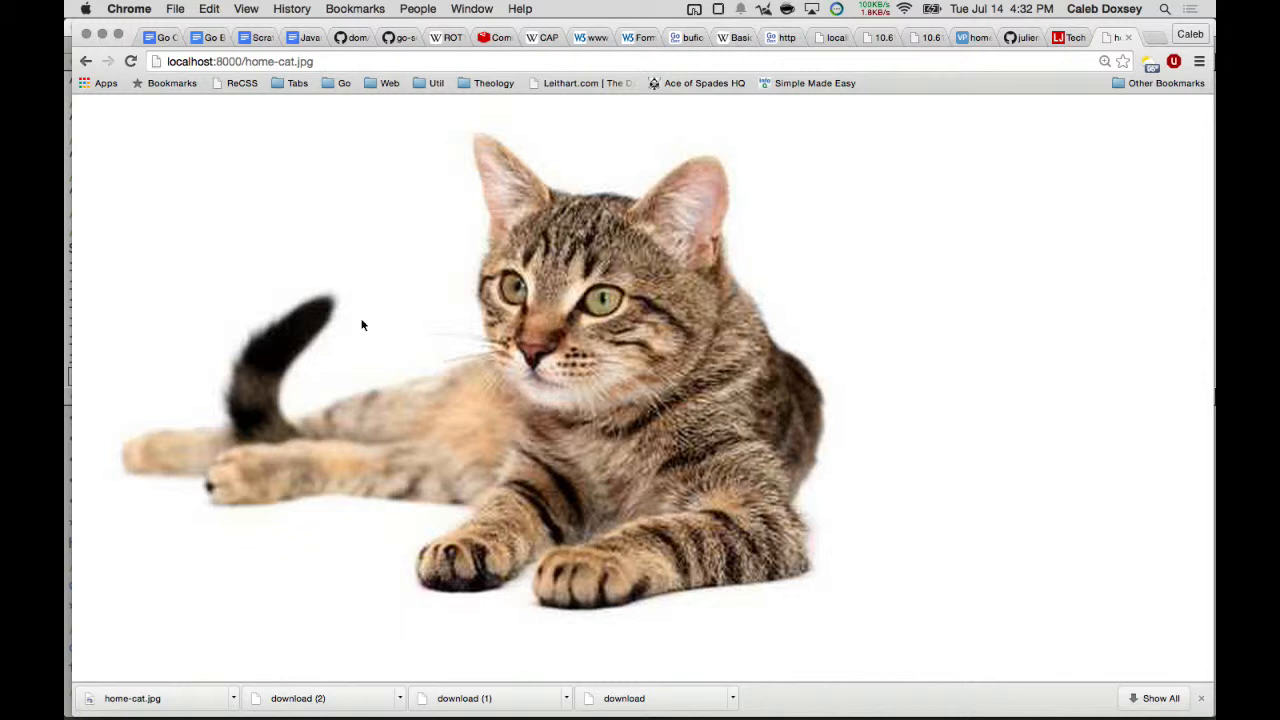